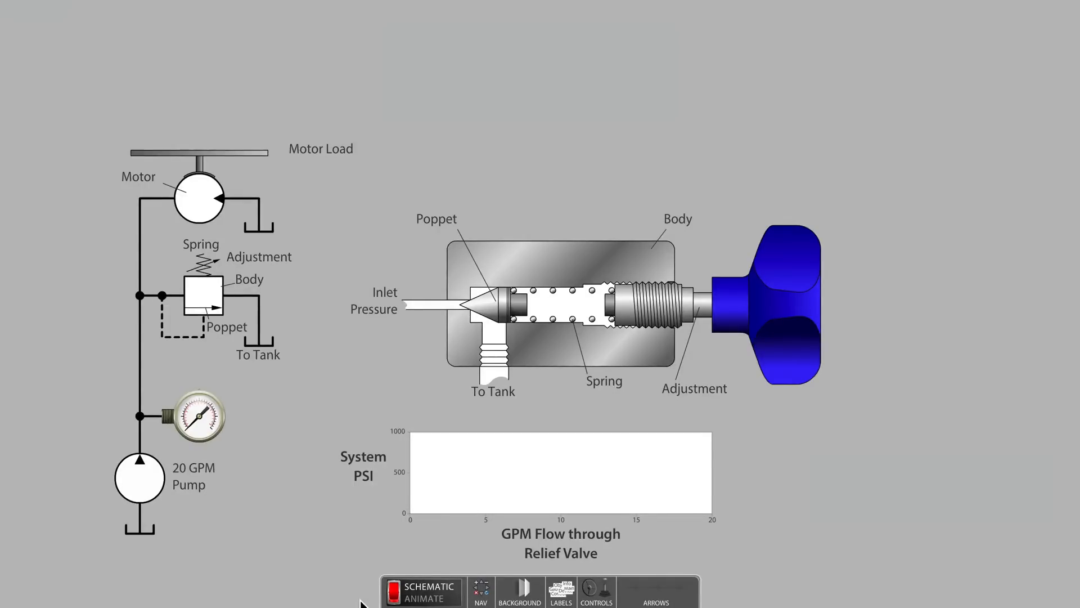
# Start the circuit animation running under heavy motor load with relief at 800 psi
pyautogui.click(595, 591)
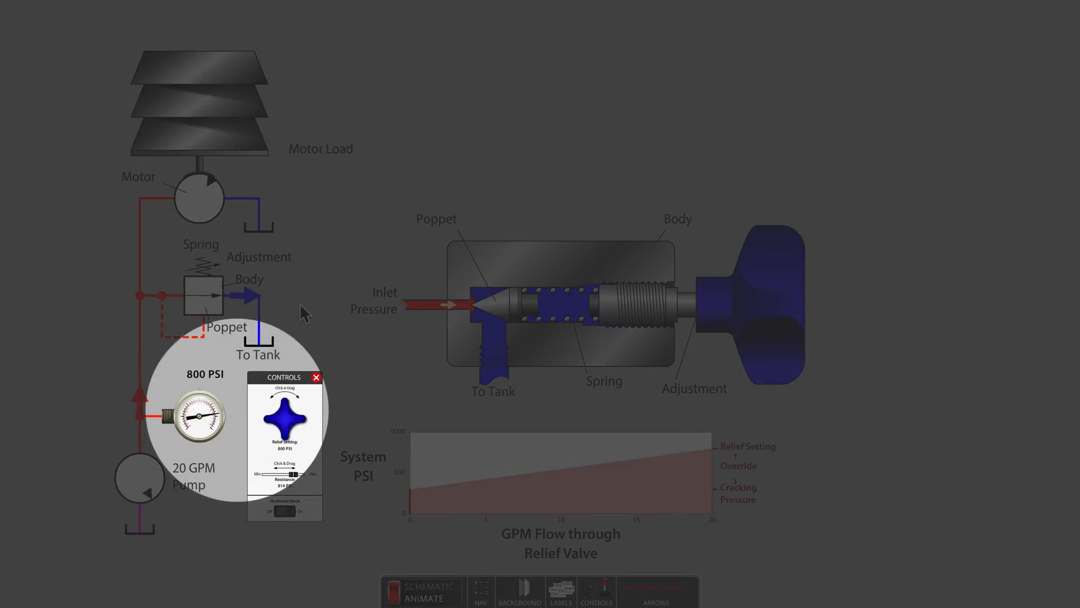
# Turn the relief adjustment knob down to about 679 psi, then back up to 1000 psi
pyautogui.moveTo(283, 420); pyautogui.dragTo(286, 410)
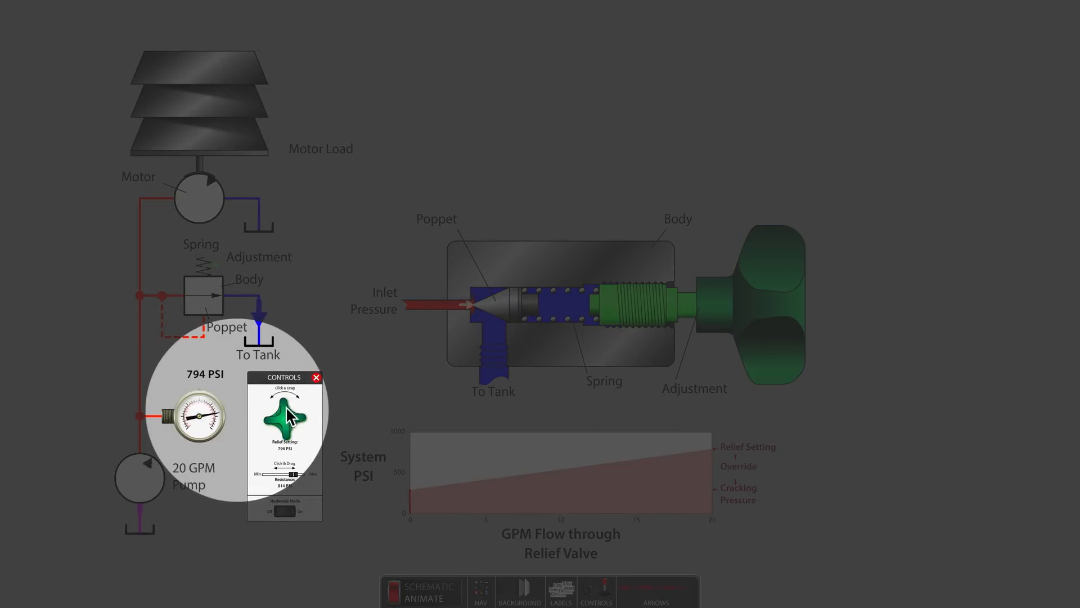
pyautogui.moveTo(286, 414); pyautogui.dragTo(275, 420)
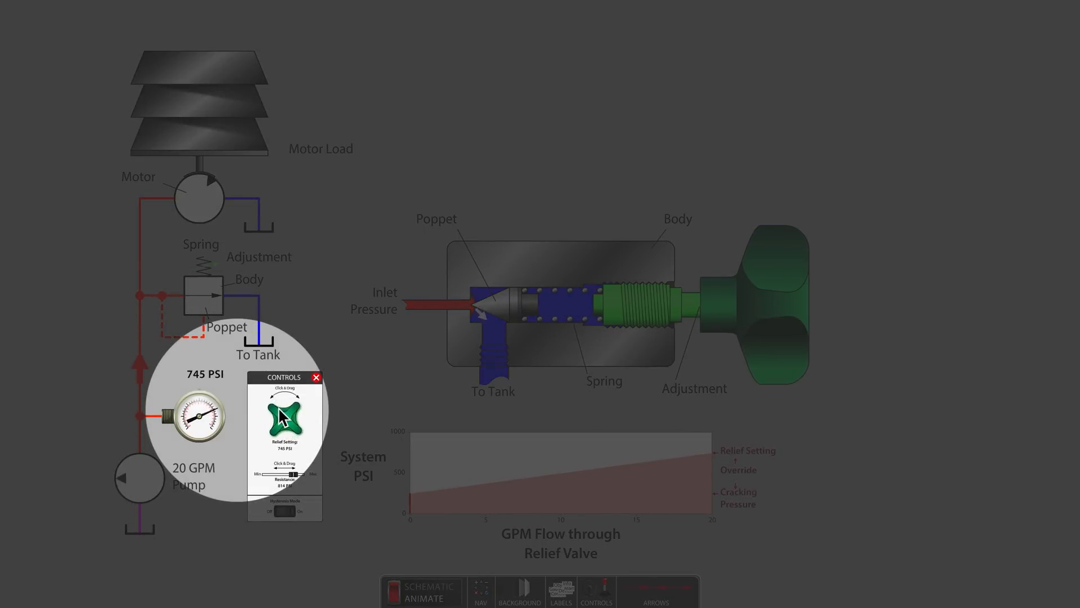
pyautogui.moveTo(285, 413); pyautogui.dragTo(279, 424)
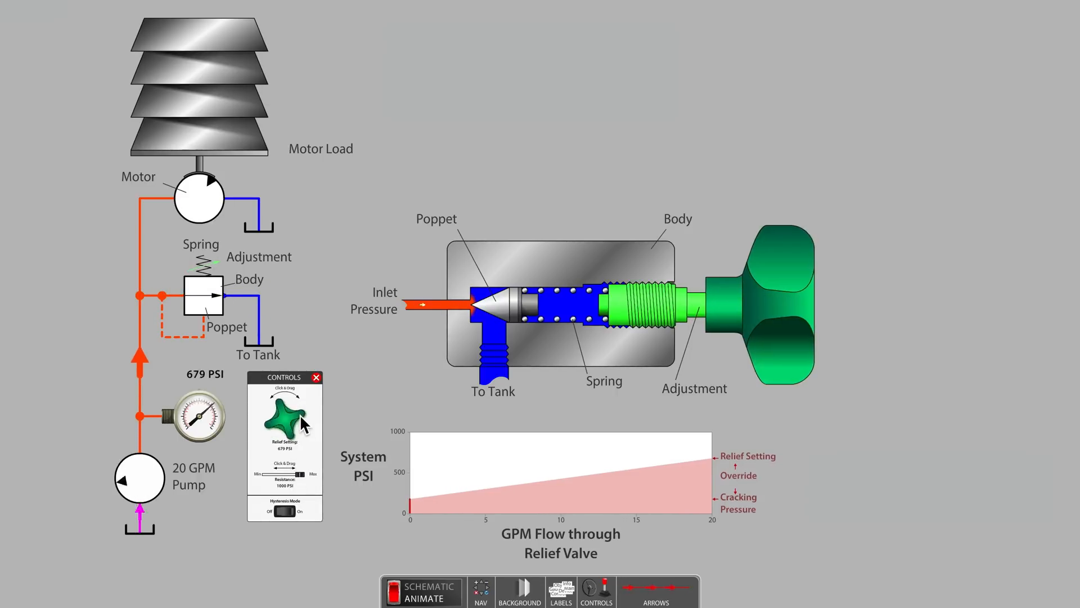
pyautogui.moveTo(289, 417); pyautogui.dragTo(275, 434)
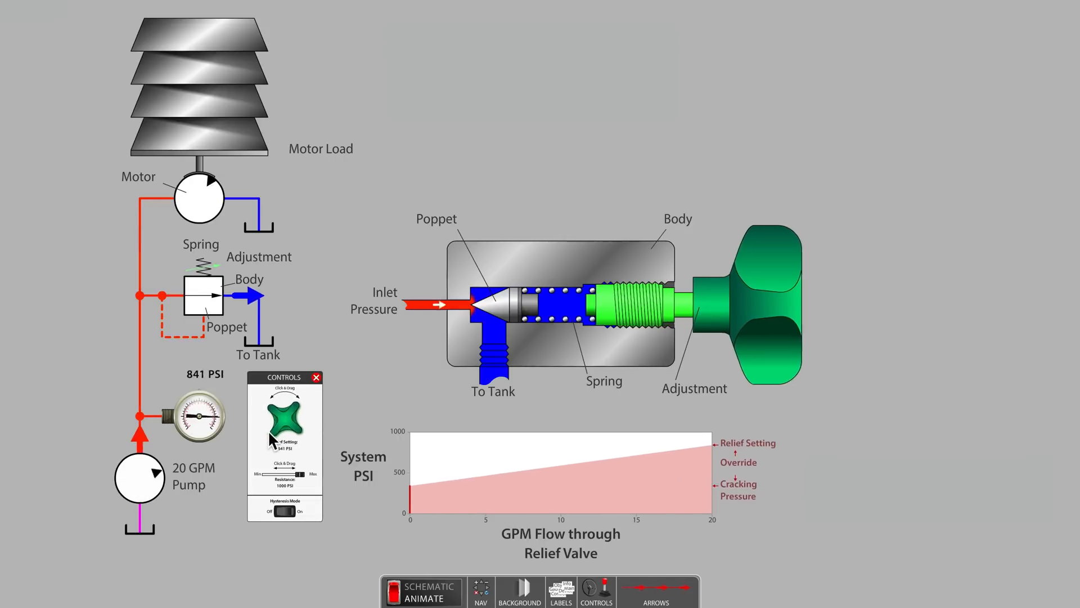
pyautogui.moveTo(285, 413); pyautogui.dragTo(289, 417)
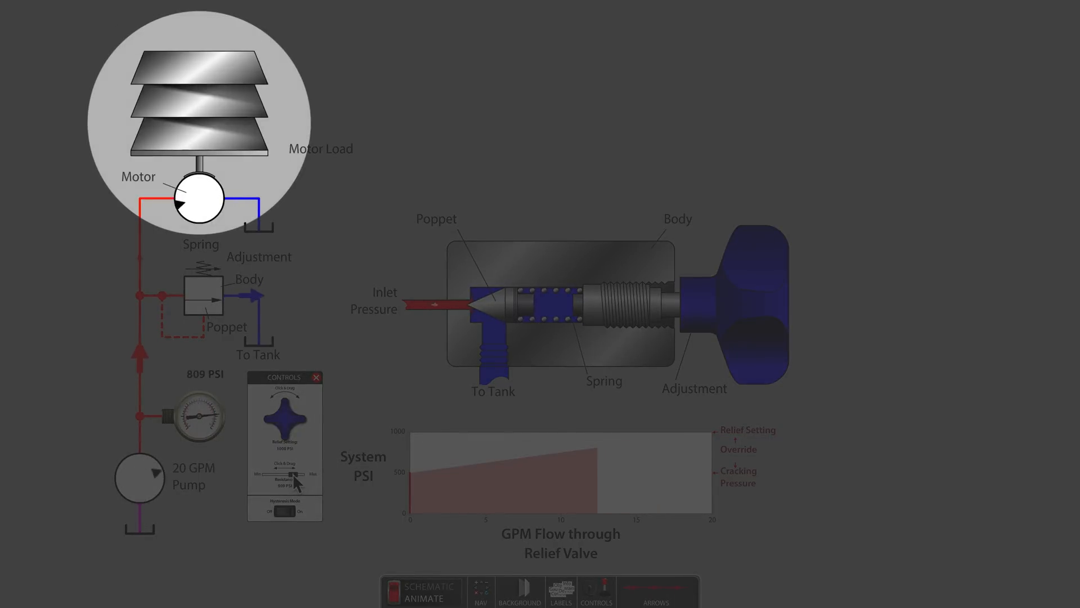
# Lower the Resistance slider toward Min until the gauge settles near 522 psi, just past cracking
pyautogui.moveTo(296, 475); pyautogui.dragTo(284, 476)
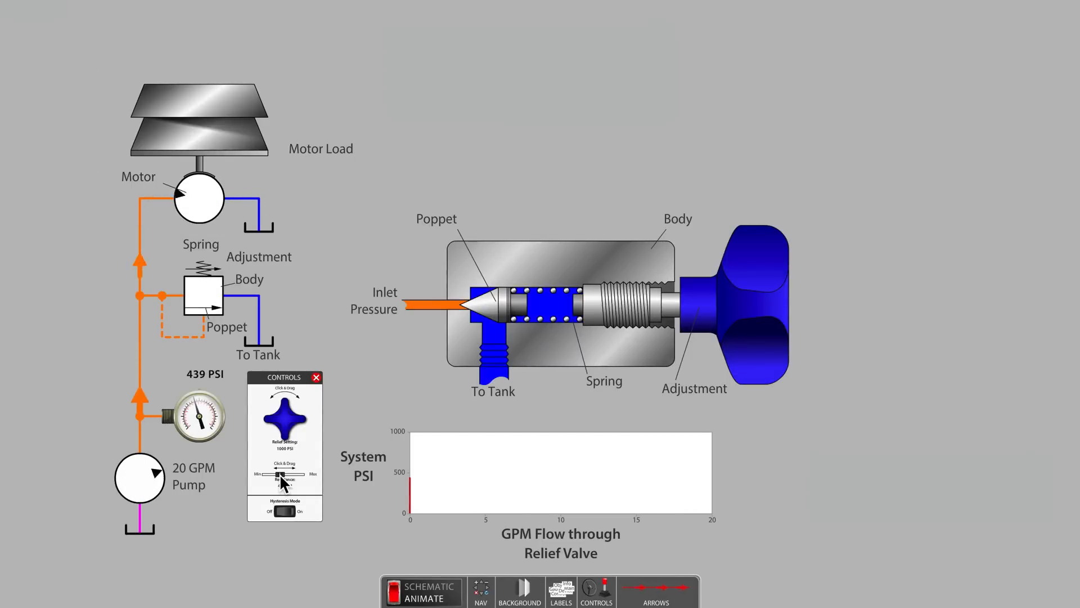
pyautogui.click(421, 591)
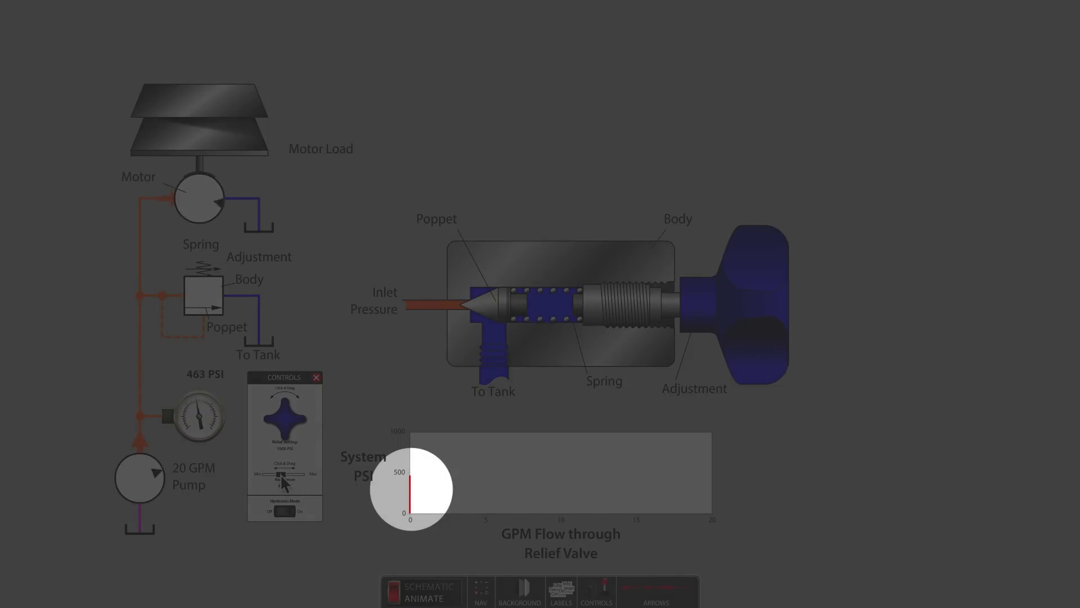
pyautogui.click(429, 592)
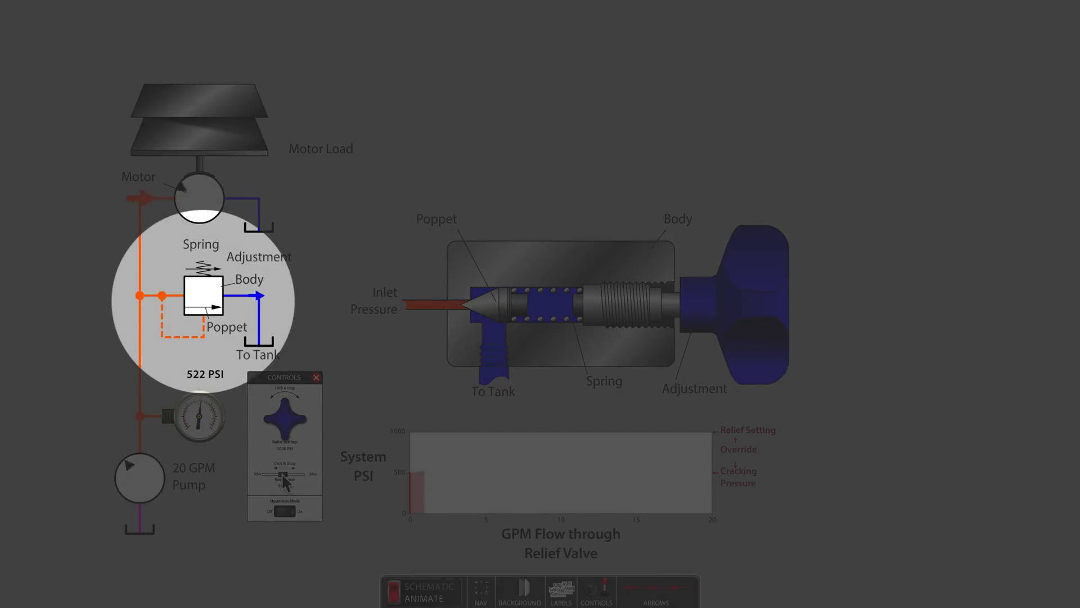
pyautogui.click(422, 591)
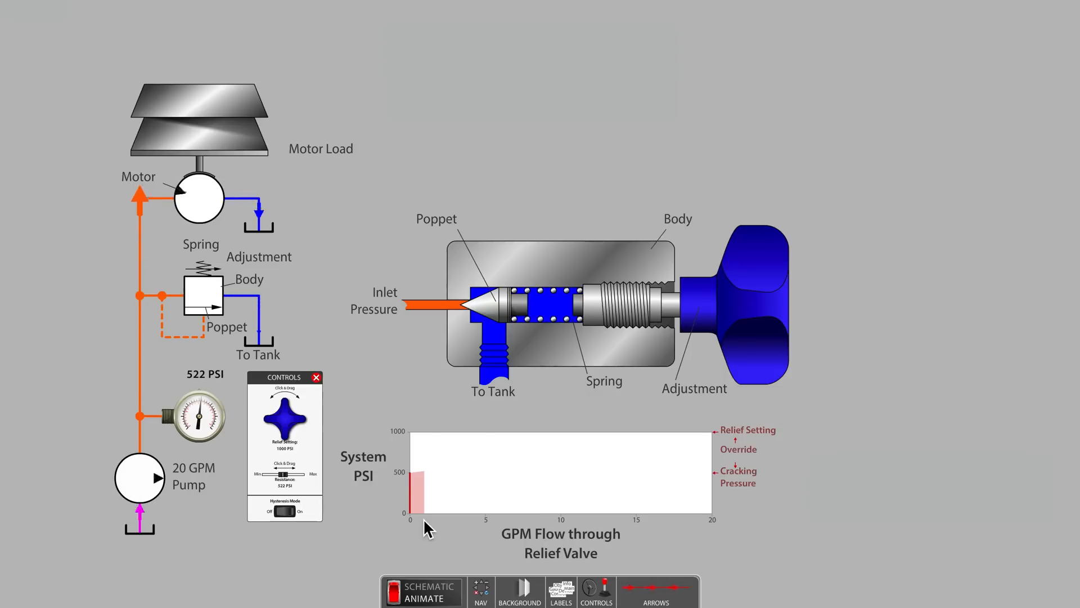
# Raise the Resistance slider until pressure reads 749 psi with relief flow near 10 GPM
pyautogui.click(421, 590)
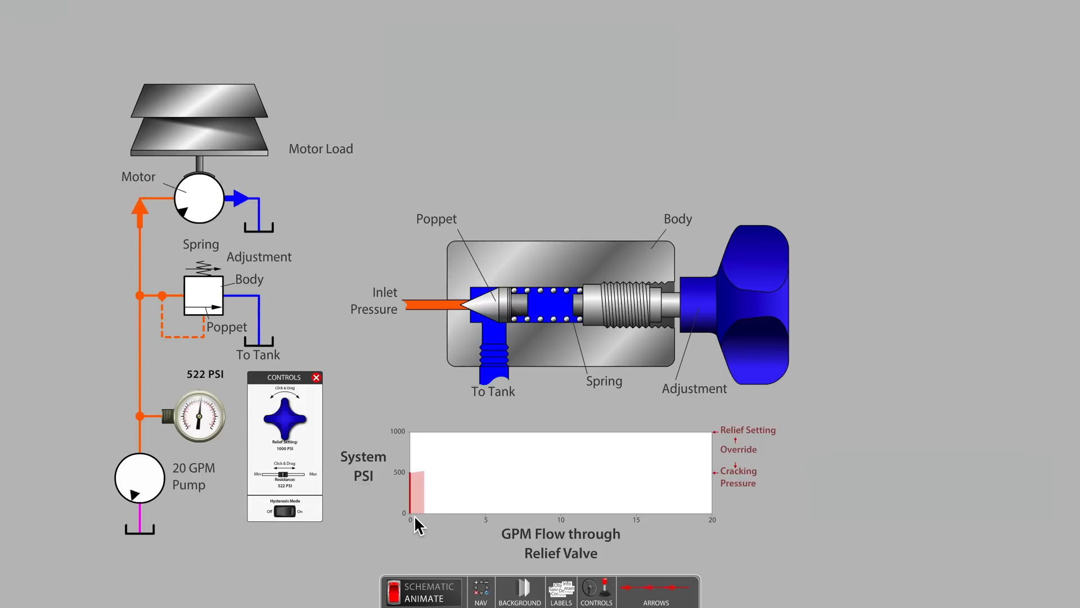
pyautogui.moveTo(279, 473); pyautogui.dragTo(289, 473)
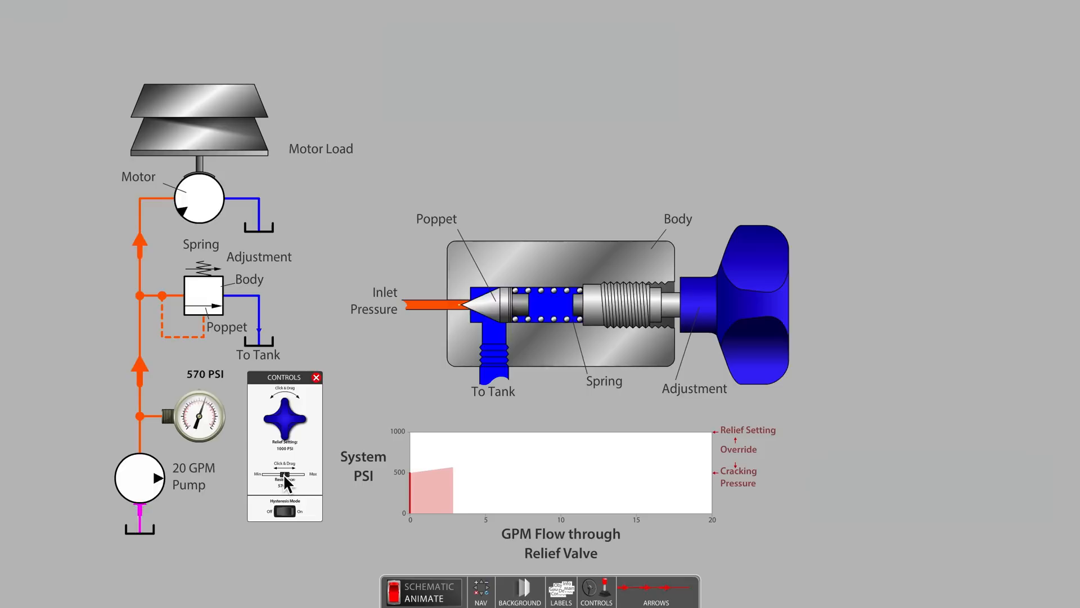
pyautogui.moveTo(280, 479); pyautogui.dragTo(292, 479)
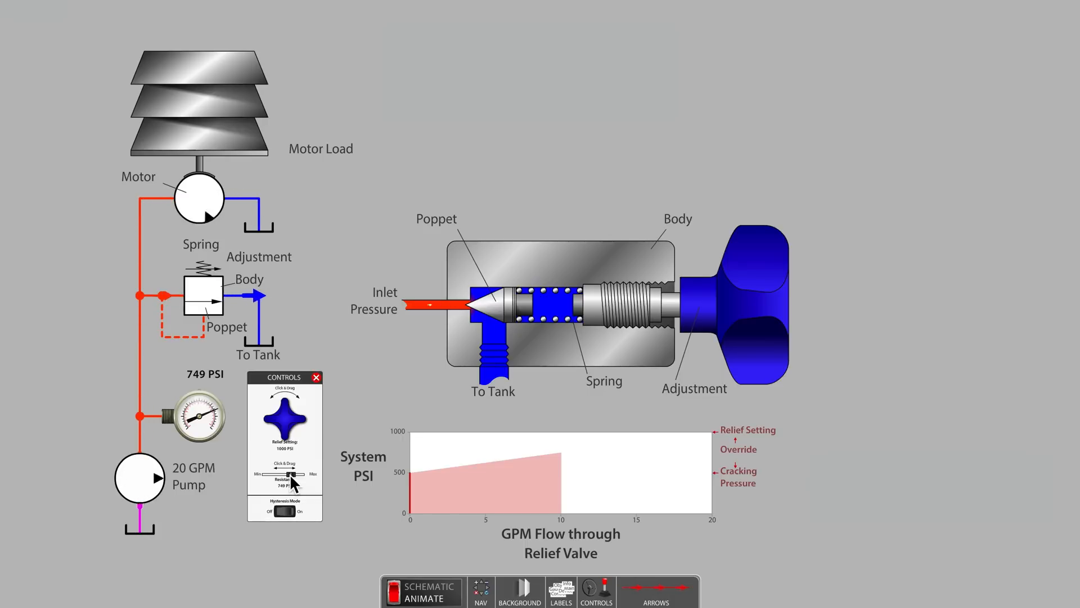
pyautogui.click(422, 590)
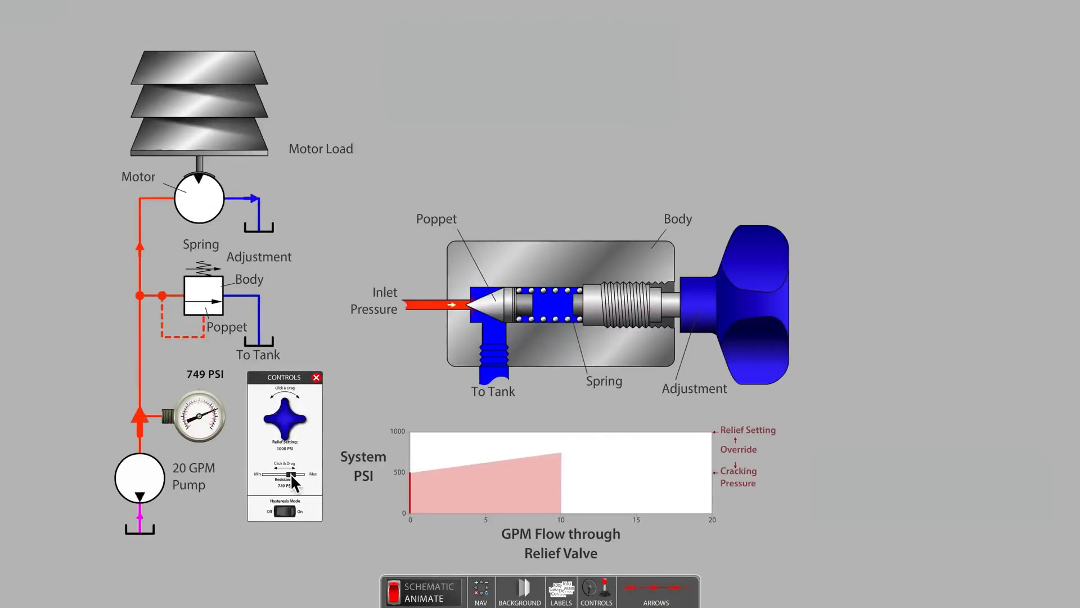
# Max the Resistance slider to stall the motor at 1000 psi, then lower relief to about 767 psi
pyautogui.moveTo(291, 473); pyautogui.dragTo(301, 473)
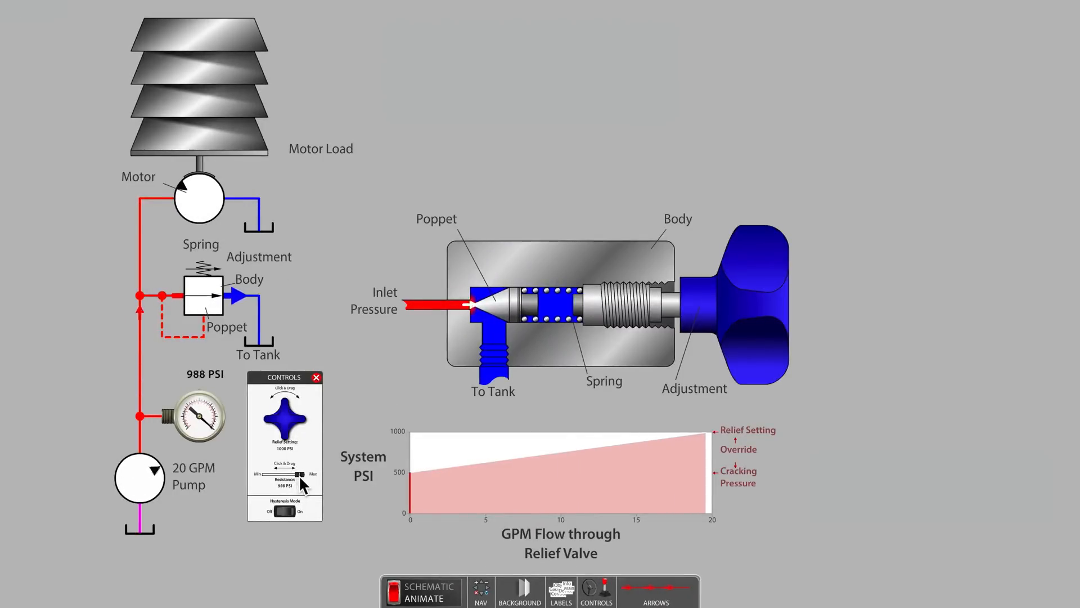
pyautogui.moveTo(301, 474); pyautogui.dragTo(311, 473)
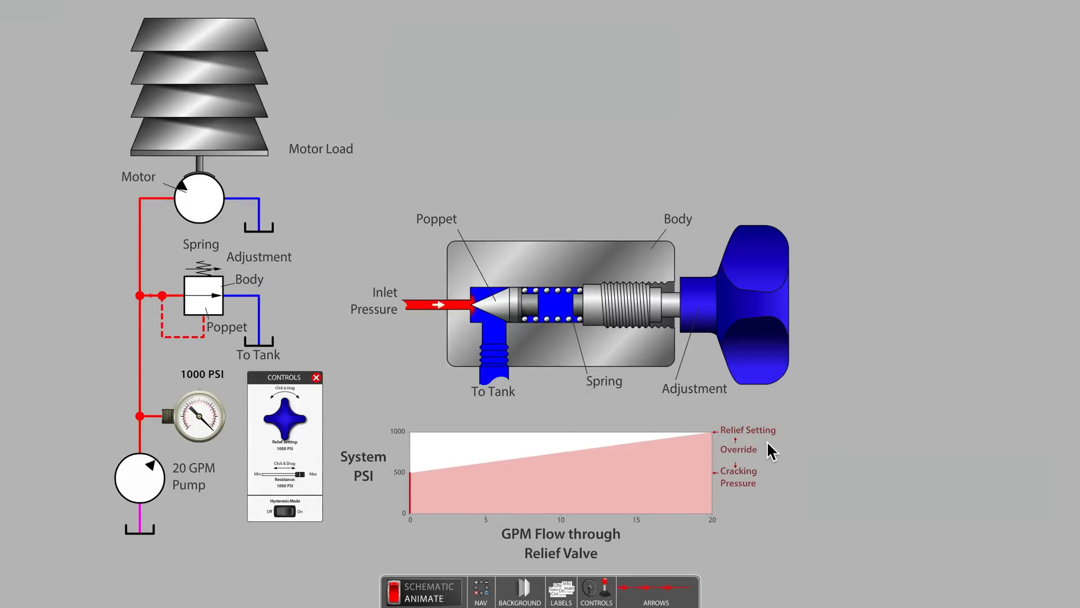
pyautogui.click(396, 592)
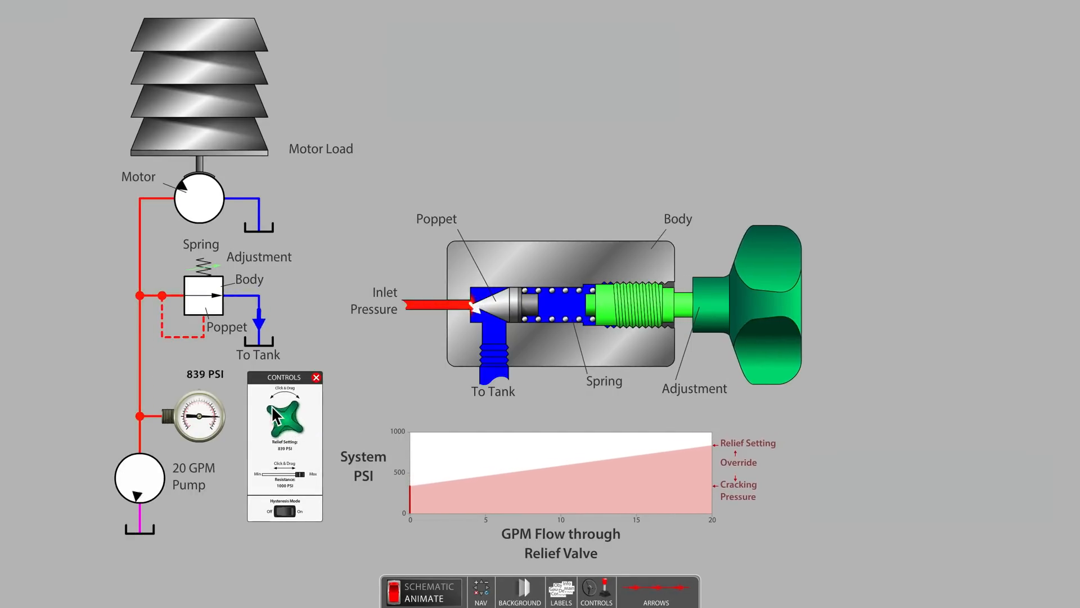
pyautogui.moveTo(286, 414); pyautogui.dragTo(276, 427)
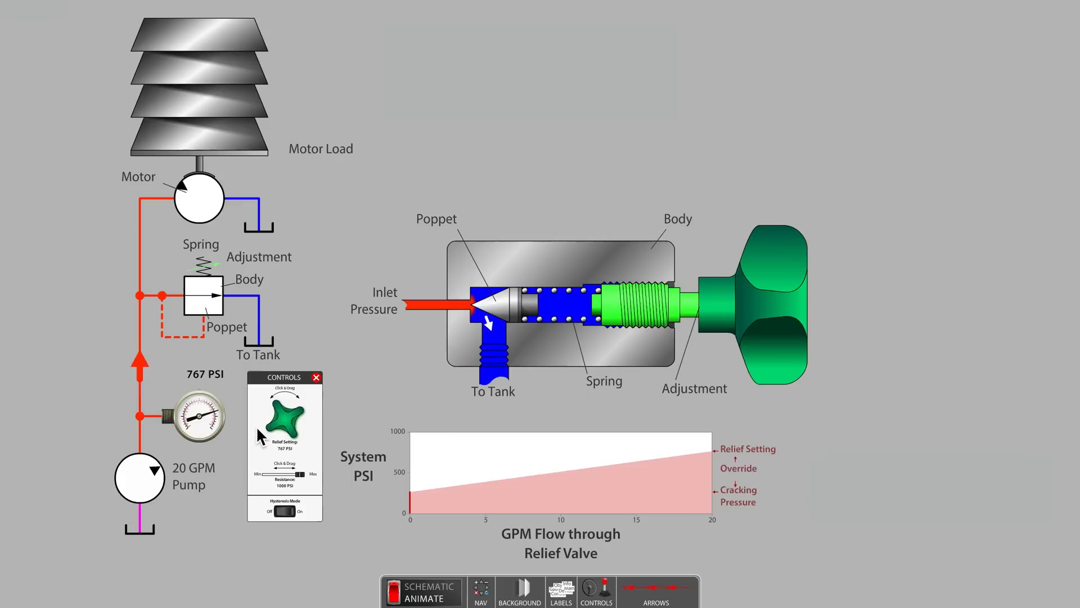